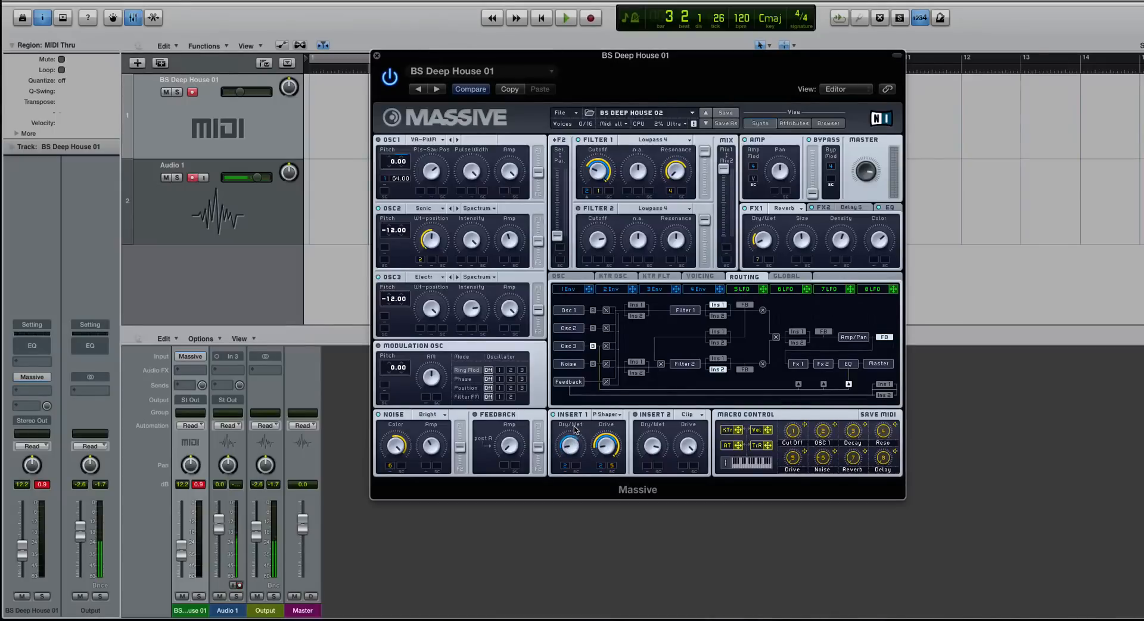
pyautogui.moveTo(772, 375)
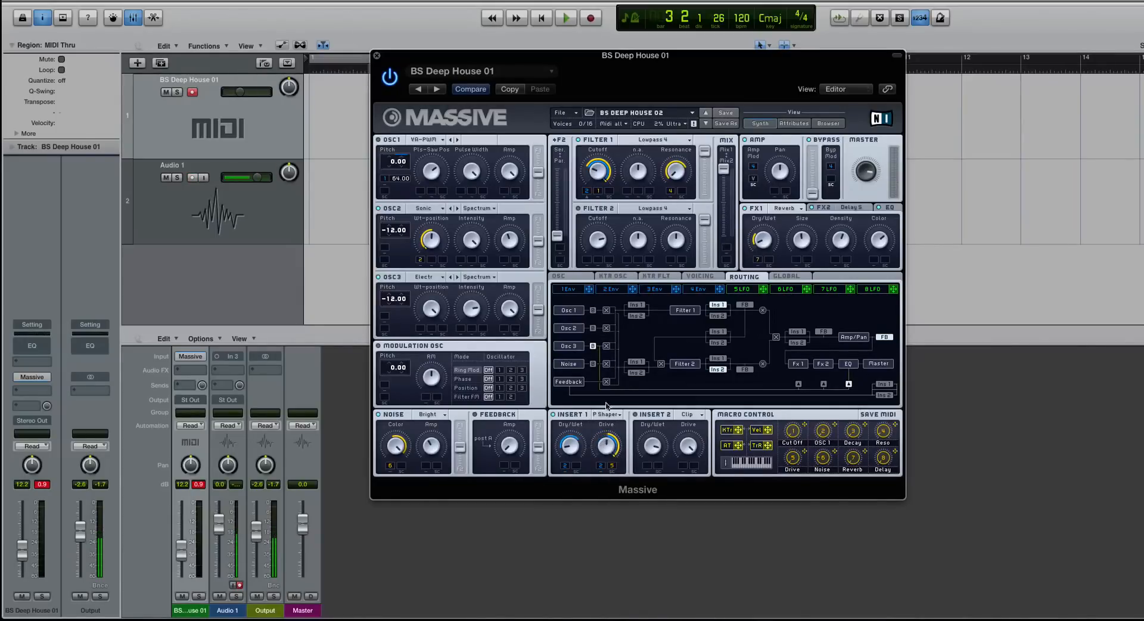
pyautogui.click(562, 17)
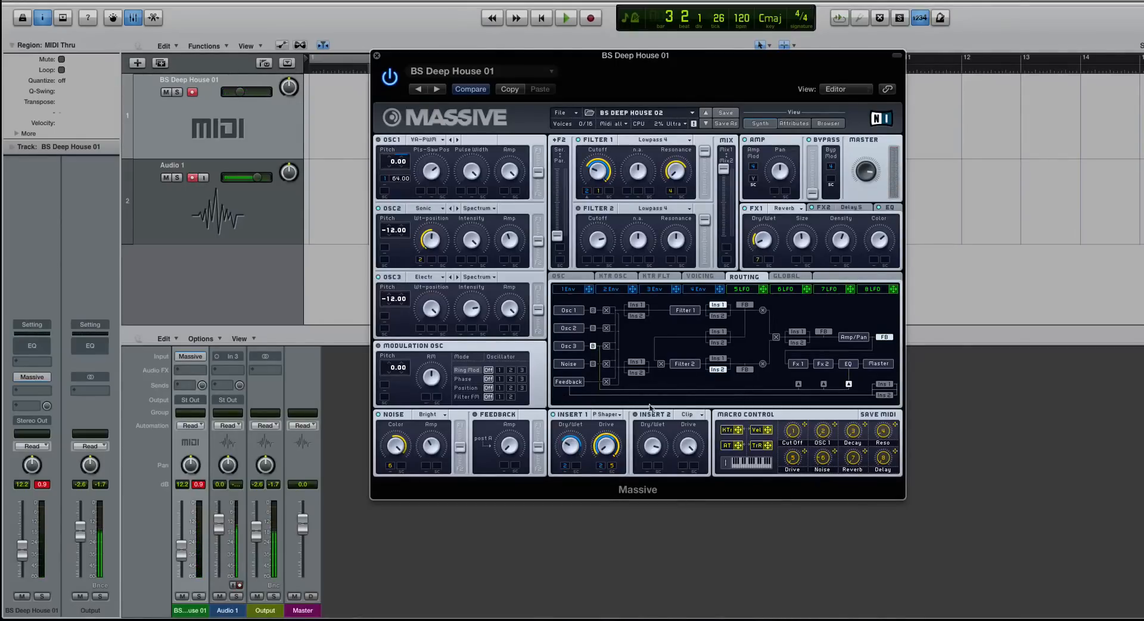
pyautogui.moveTo(663, 419)
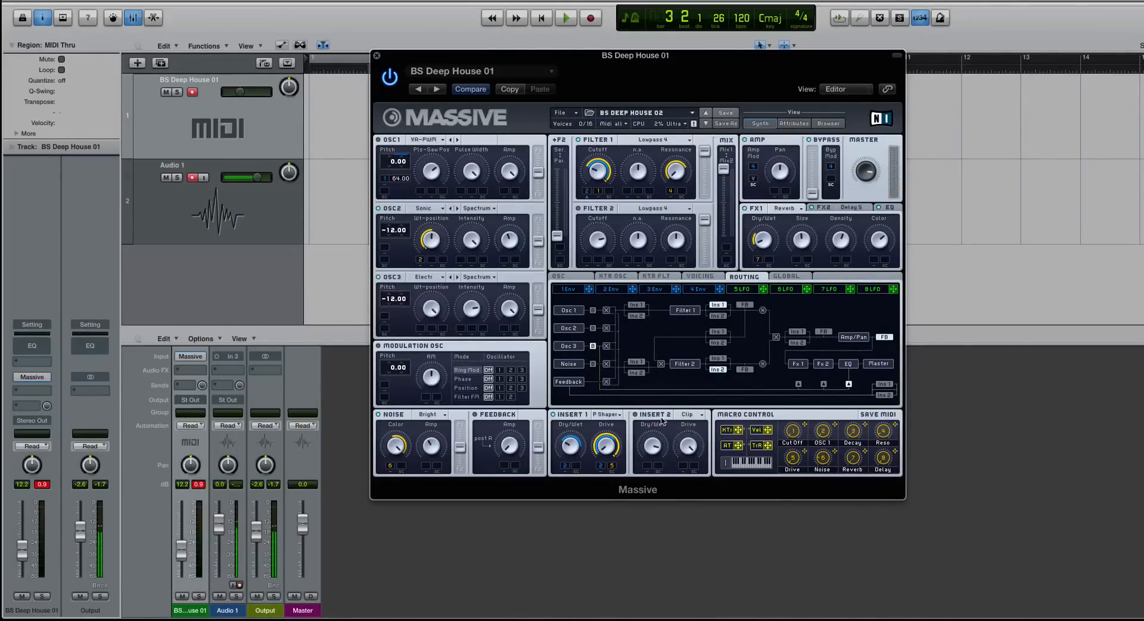
pyautogui.click(688, 414)
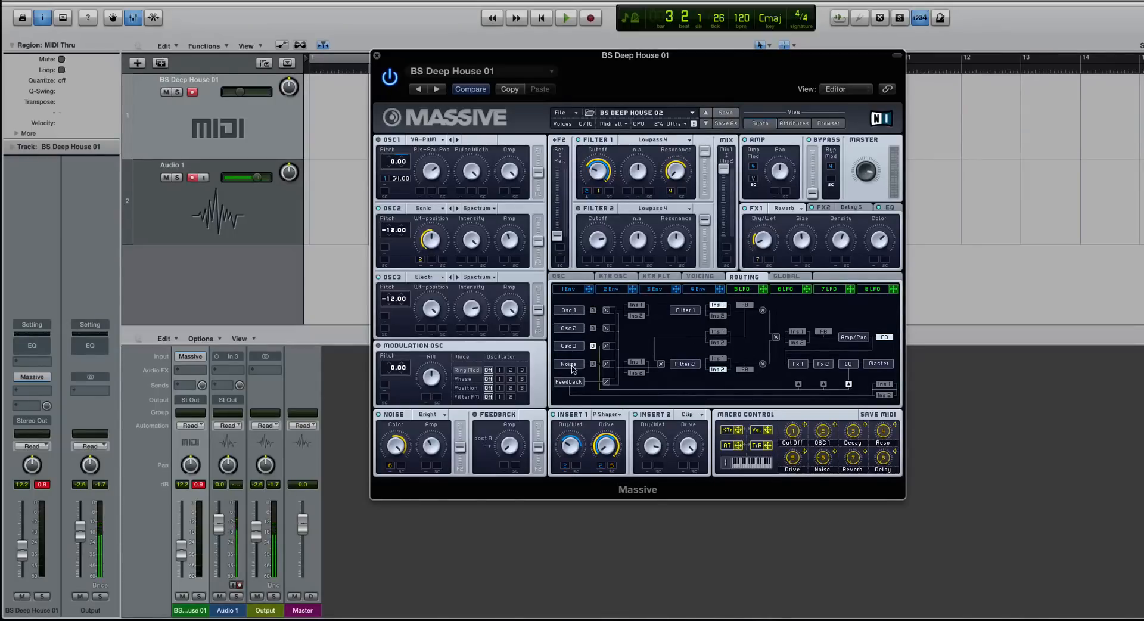
pyautogui.moveTo(637, 374)
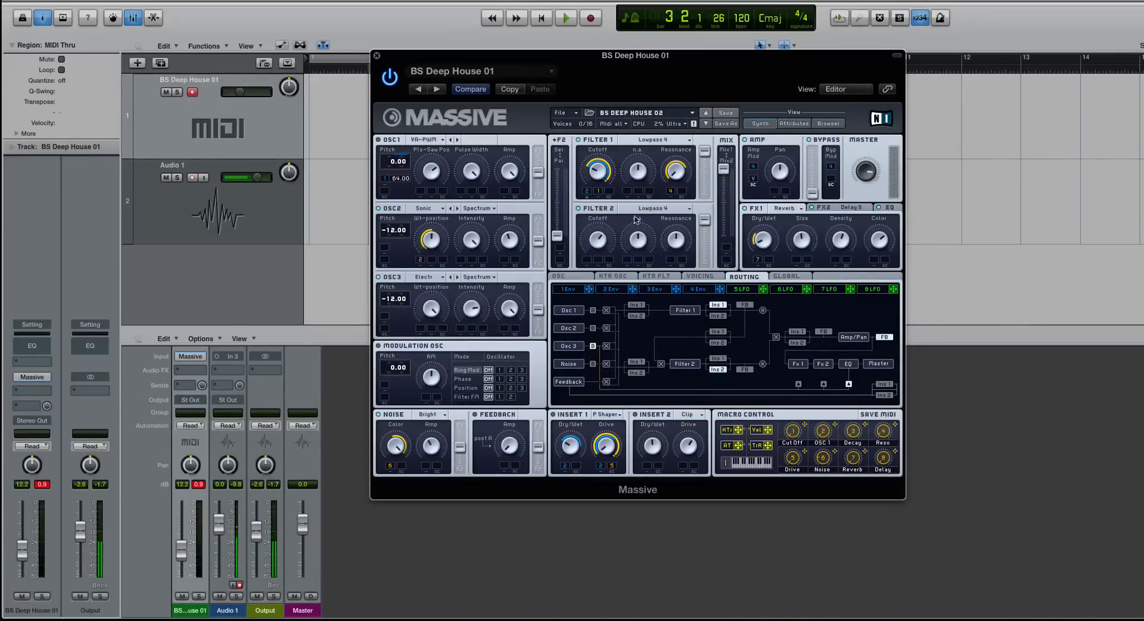
pyautogui.moveTo(599, 239)
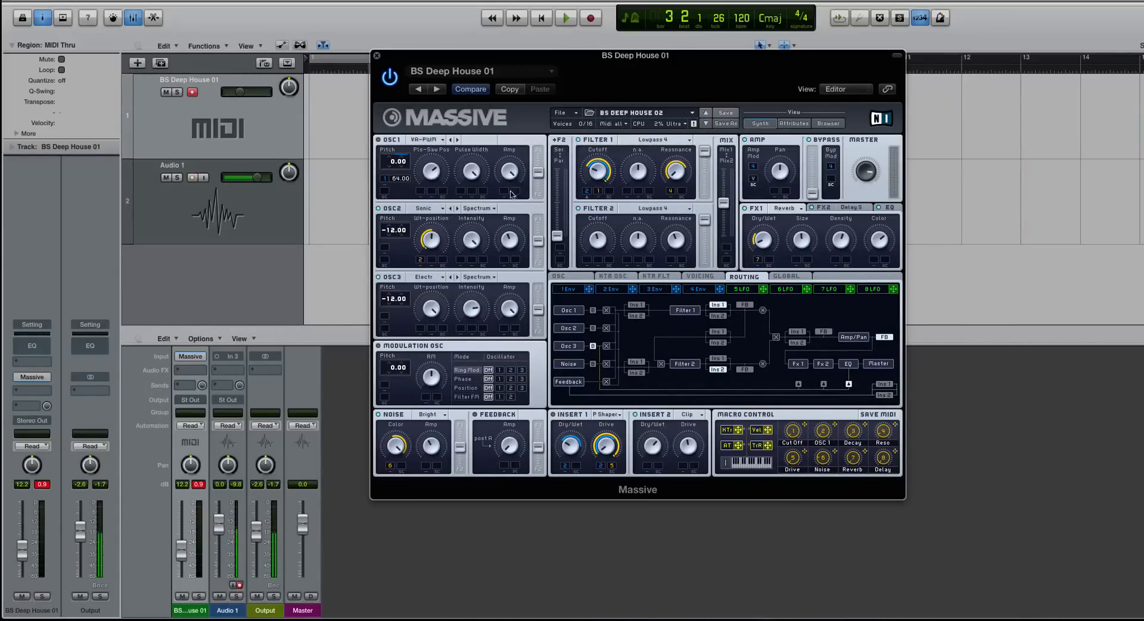
pyautogui.moveTo(468, 256)
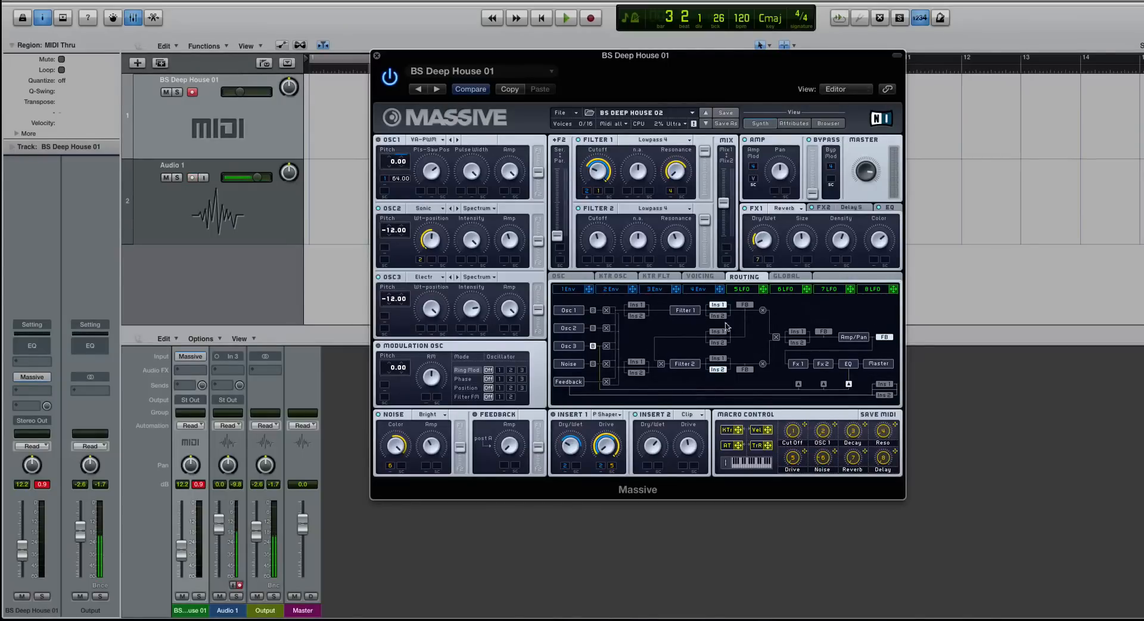
pyautogui.moveTo(808, 351)
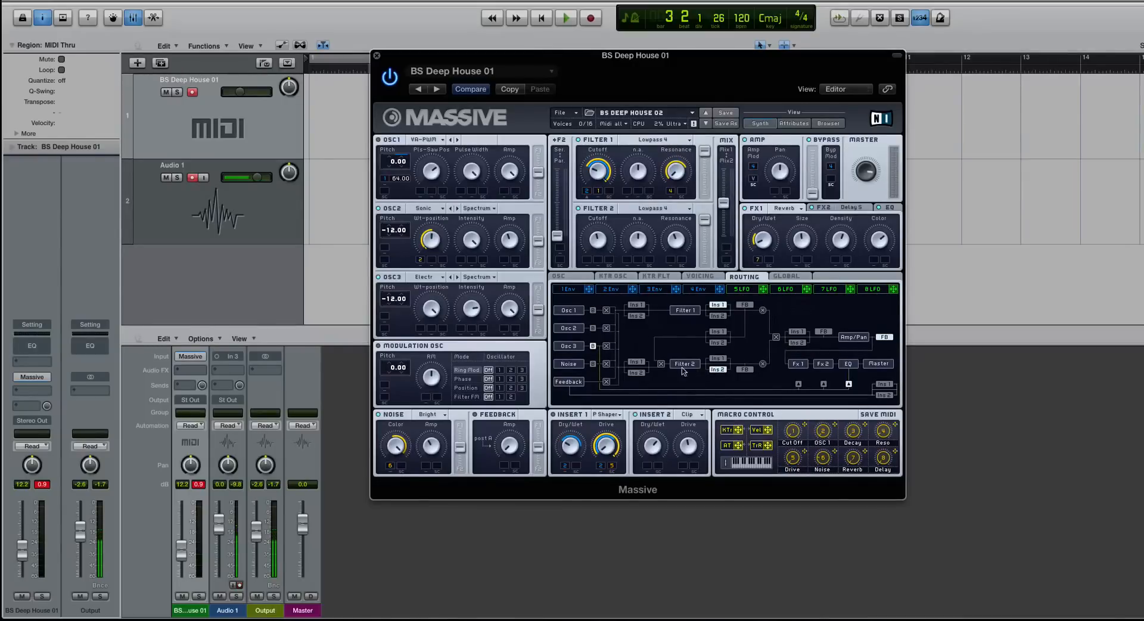
pyautogui.moveTo(663, 437)
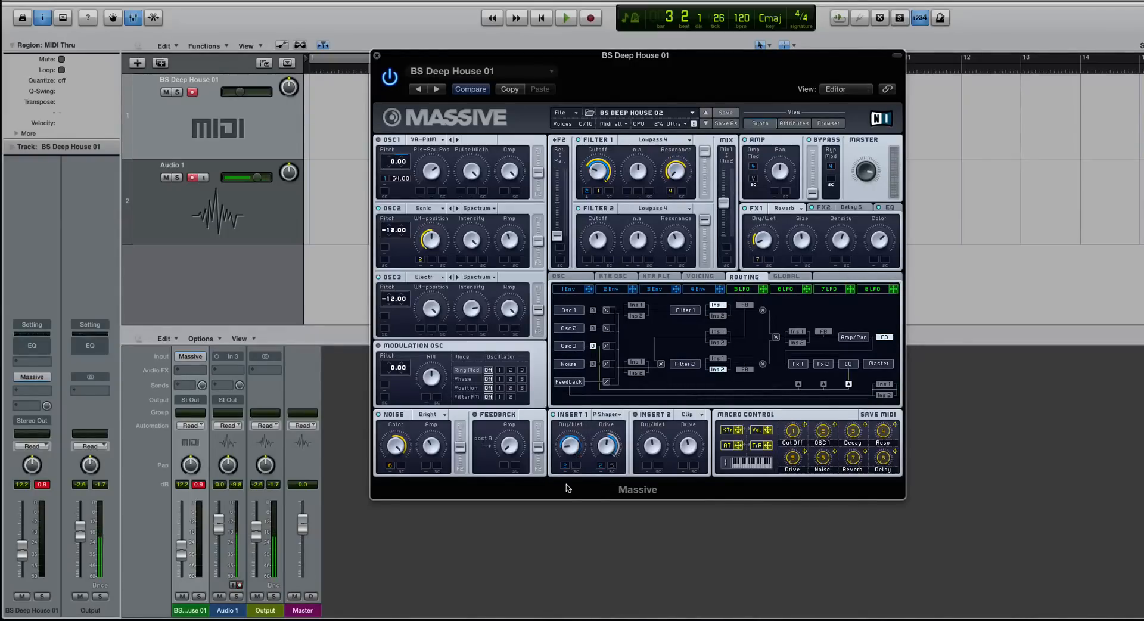
pyautogui.click(609, 288)
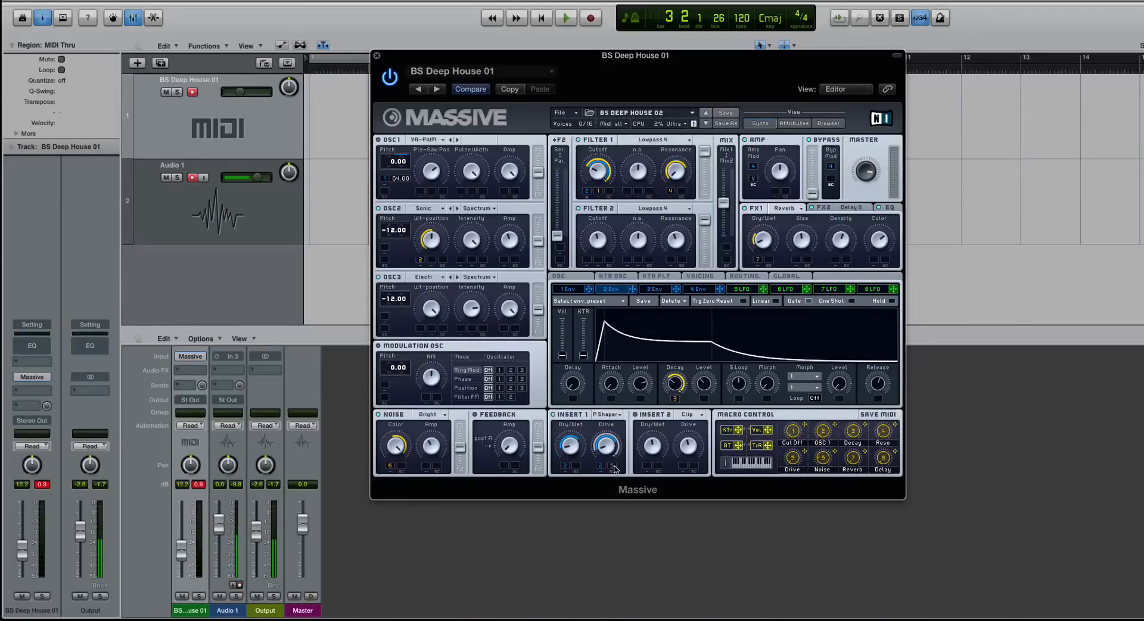
pyautogui.moveTo(603, 445); pyautogui.dragTo(606, 430)
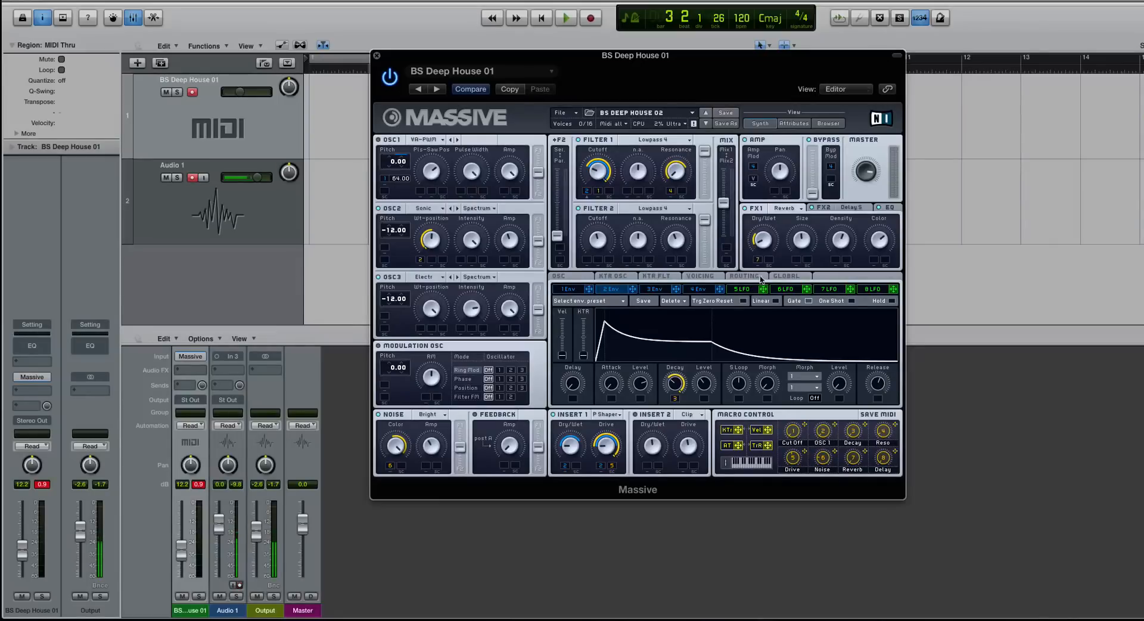
pyautogui.click(743, 276)
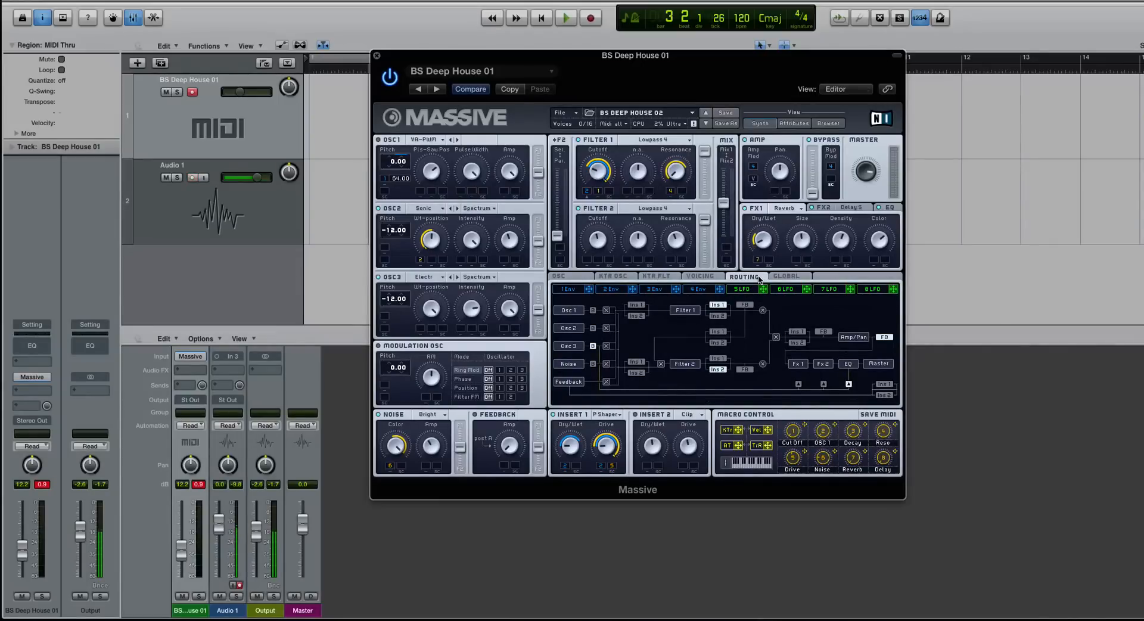